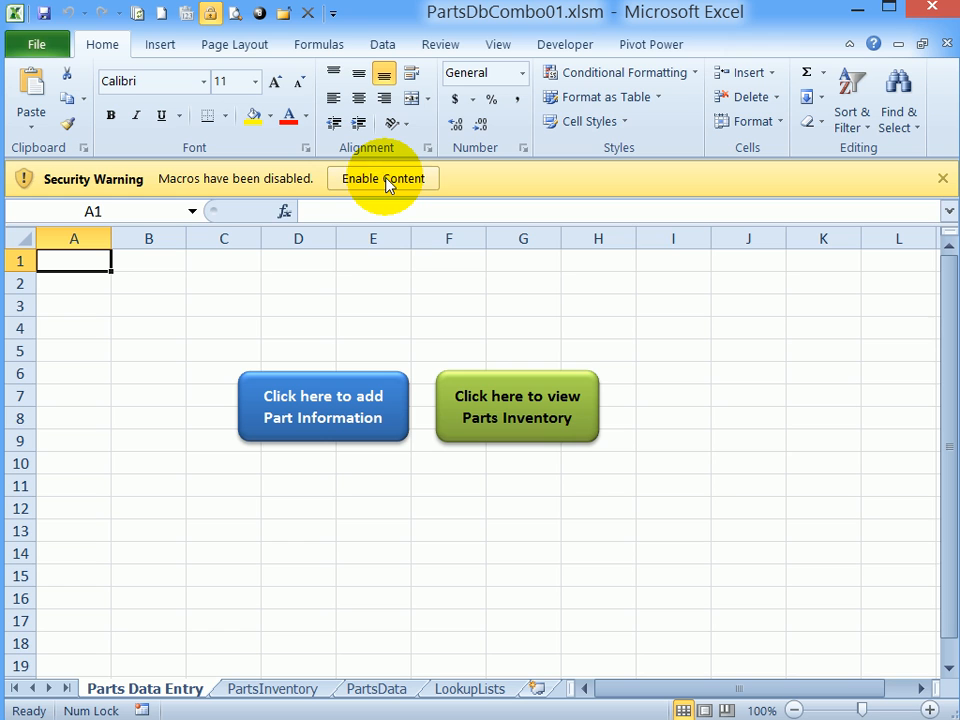
- Enable the PartsDbCombo01 workbook's macros from the Security Warning bar
click(382, 178)
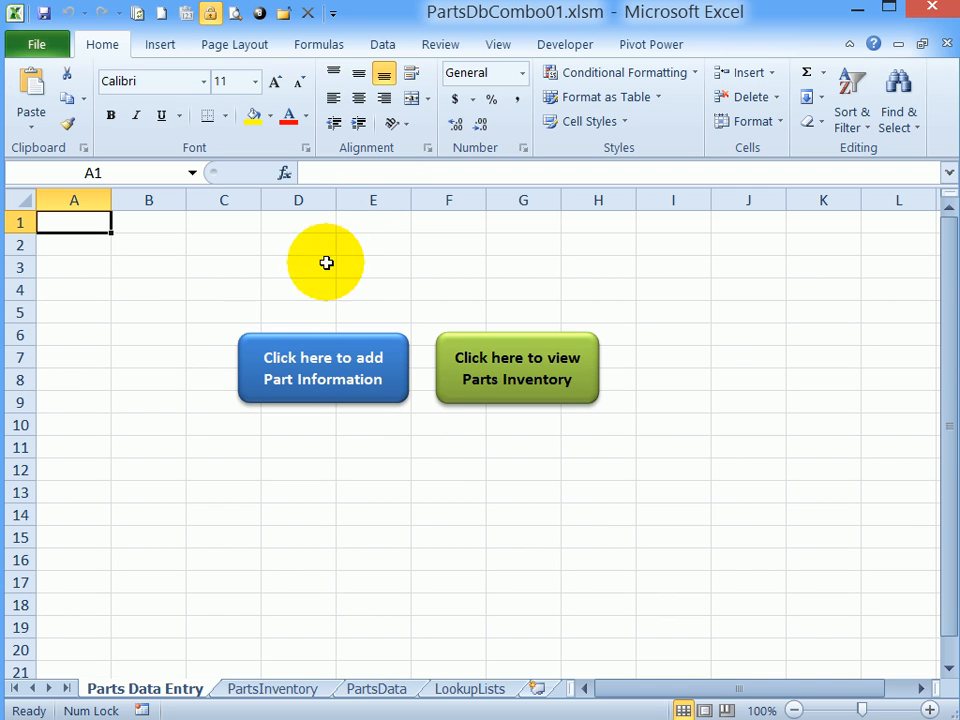
mouse_move(301, 473)
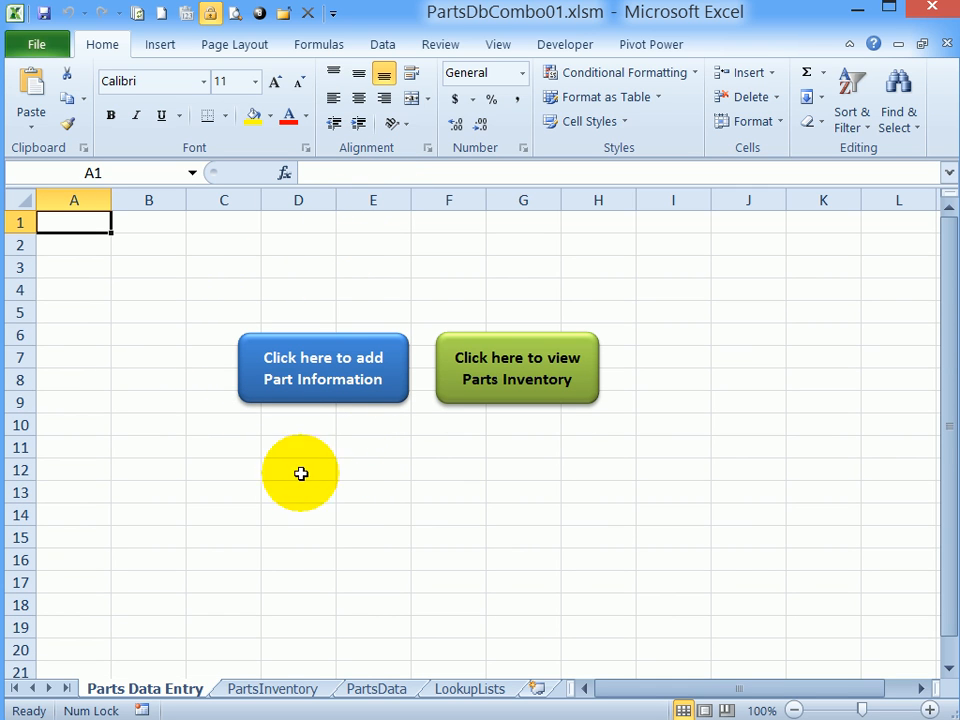
mouse_move(474, 421)
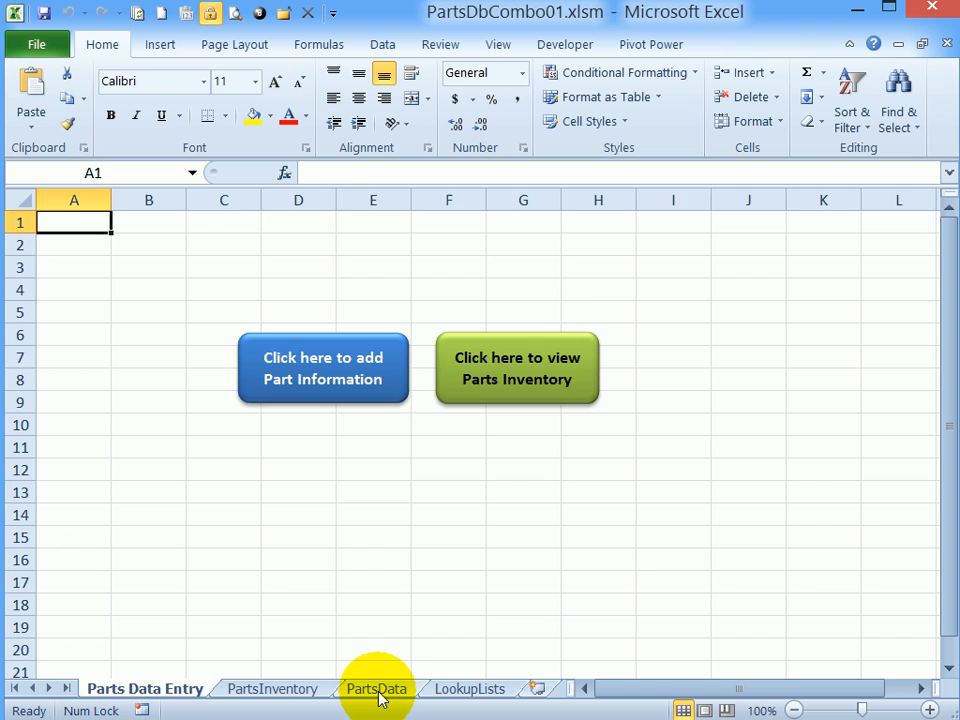
click(377, 688)
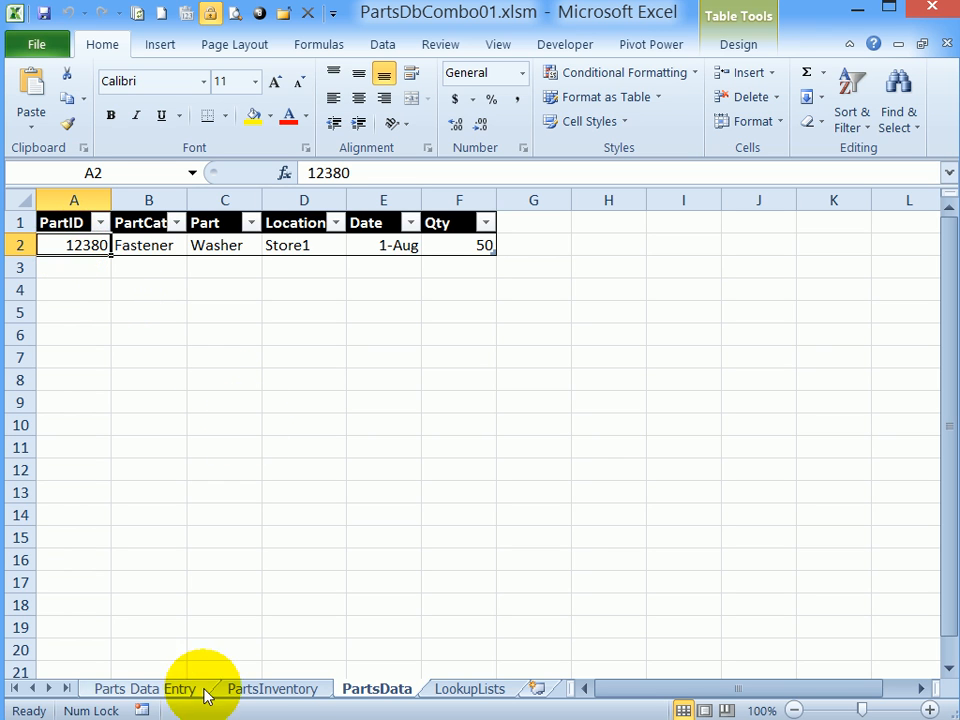
click(272, 688)
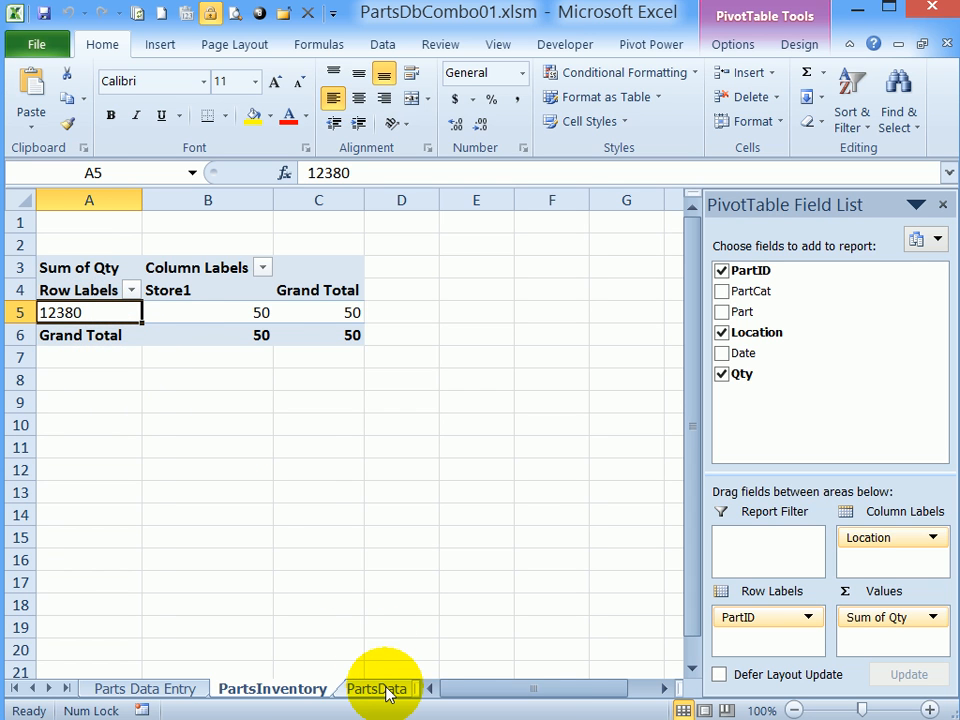
click(144, 688)
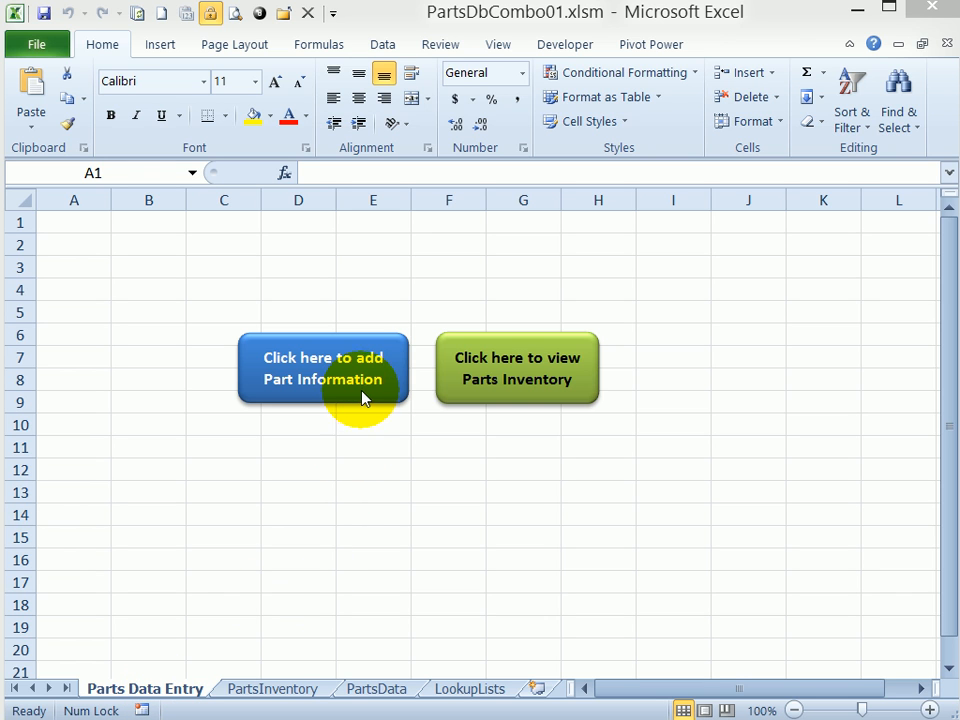
mouse_move(490, 375)
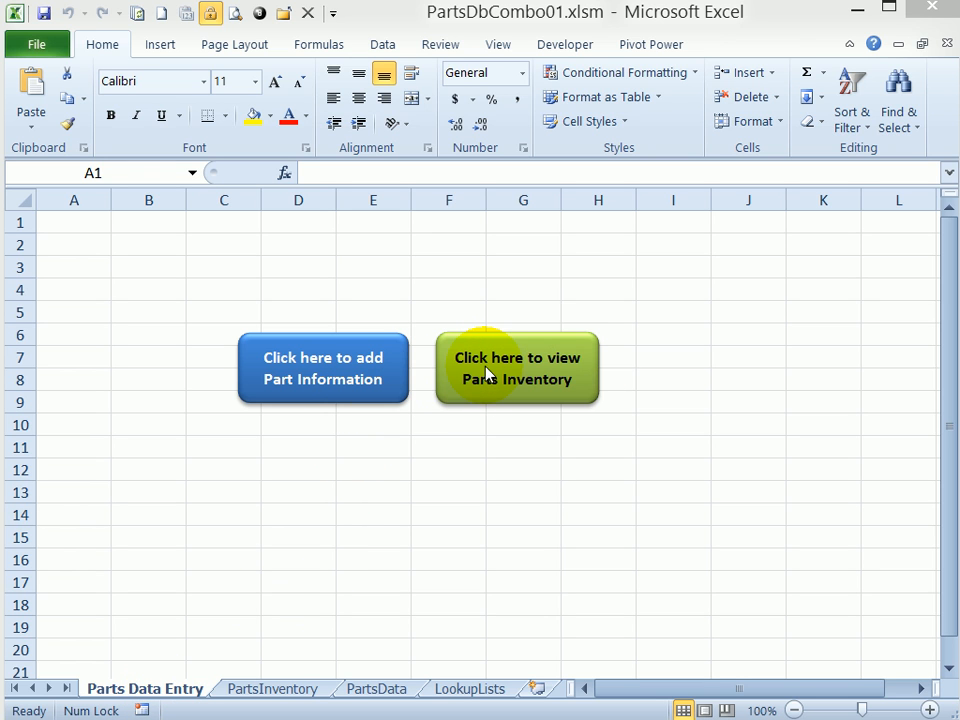
mouse_move(323, 378)
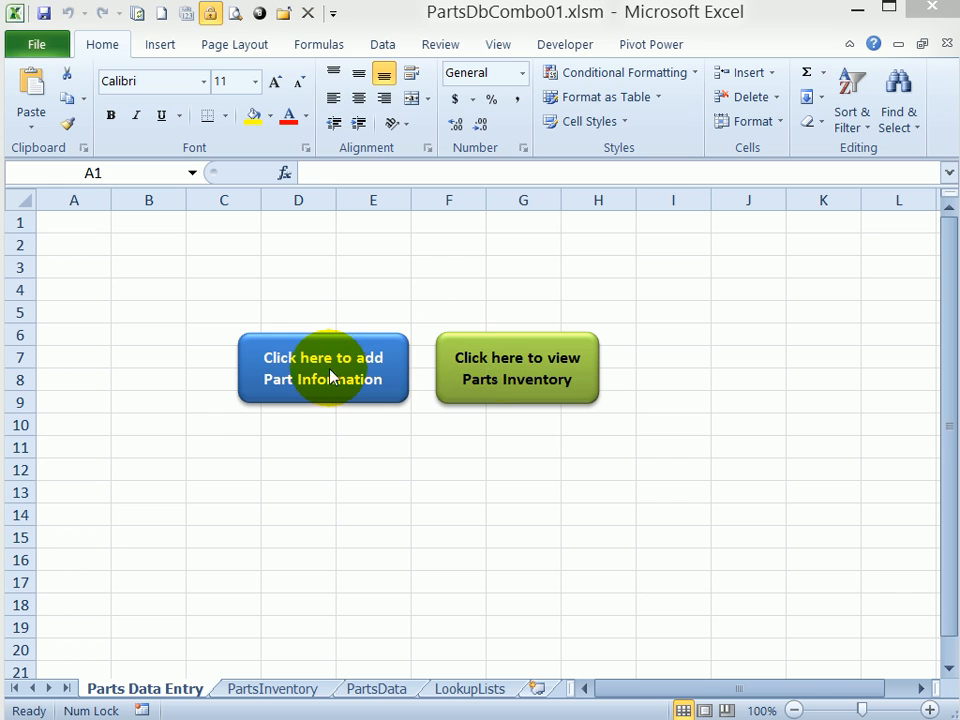
- Submit a Fastener part 12355 at Shop with quantity 100 through the Parts Inventory form
click(323, 368)
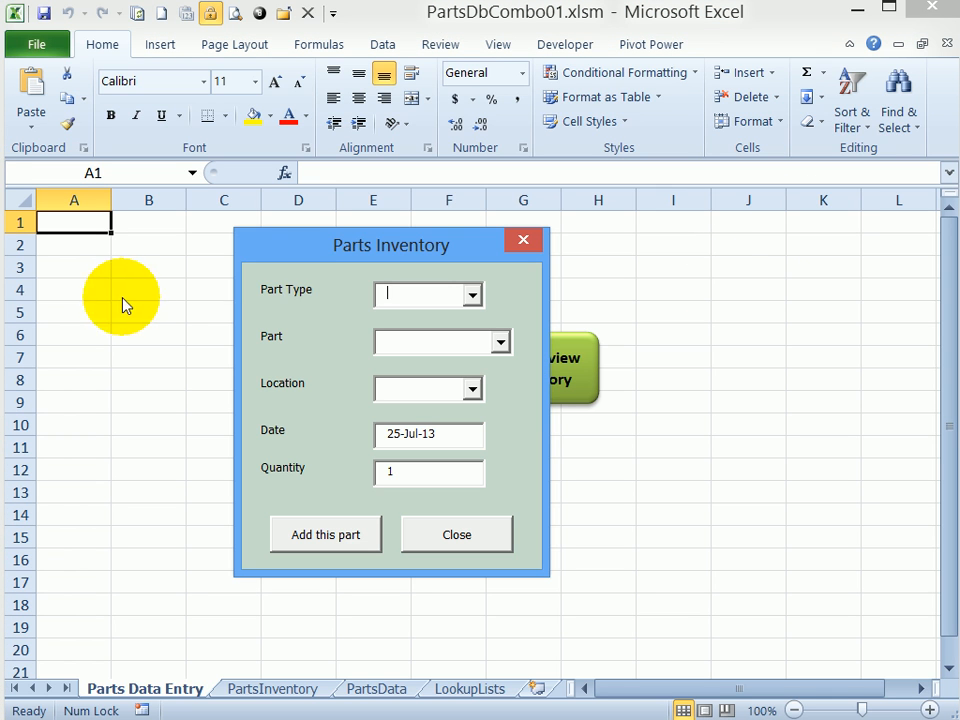
mouse_move(476, 296)
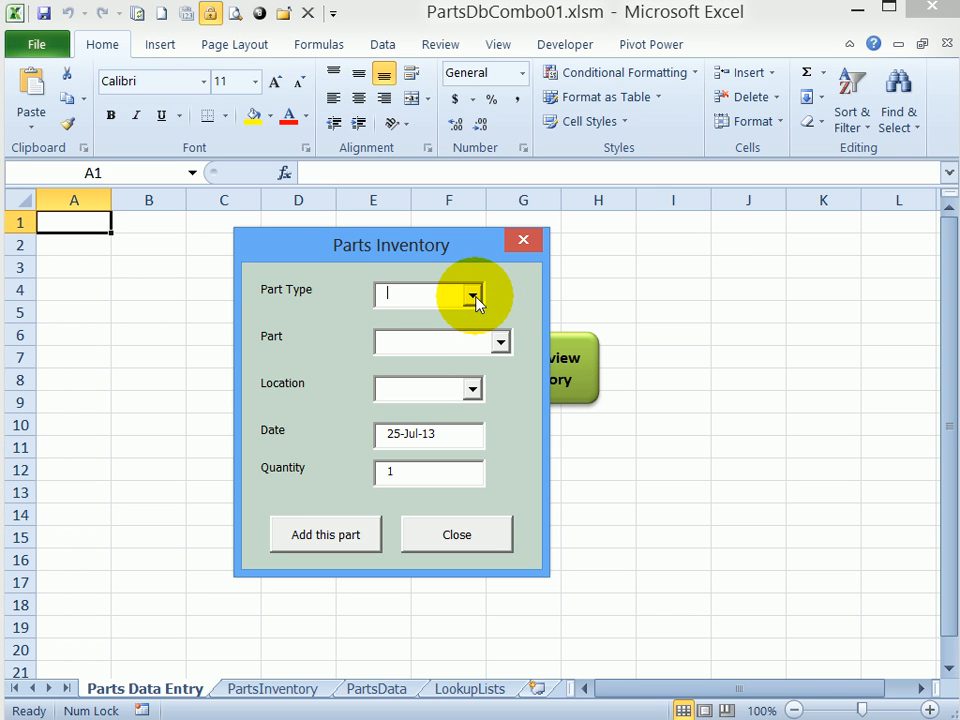
click(473, 294)
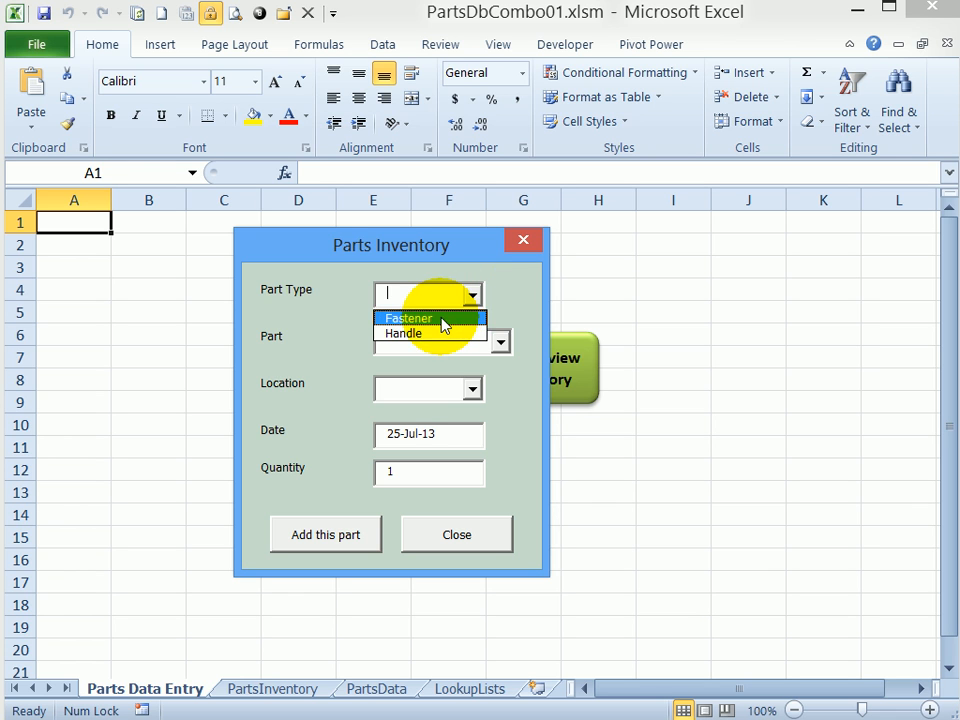
click(408, 318)
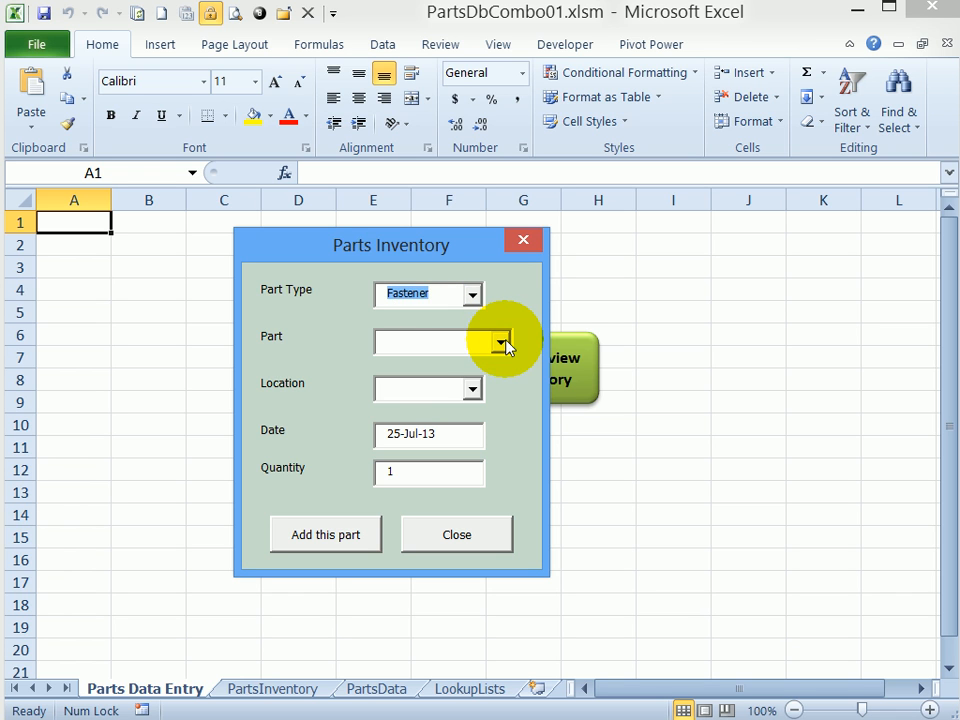
click(501, 342)
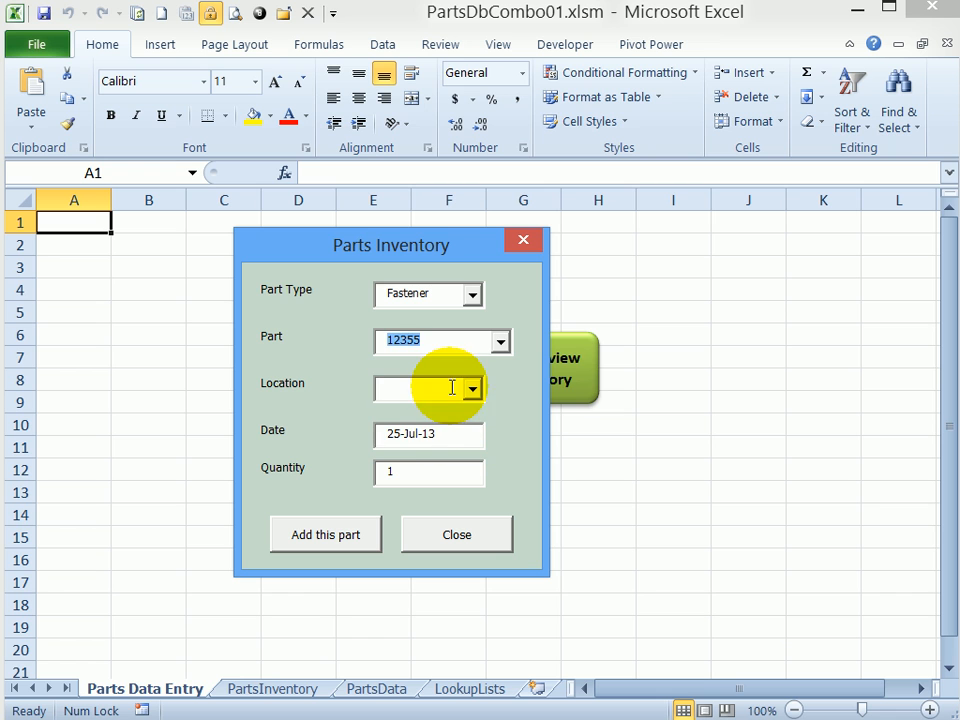
click(471, 388)
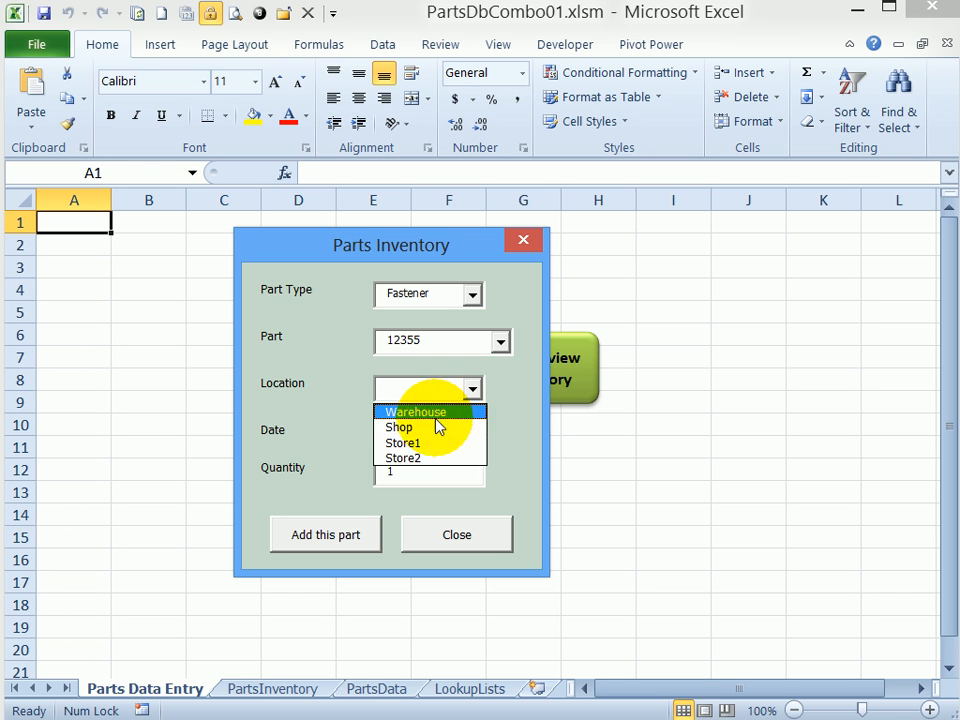
click(398, 427)
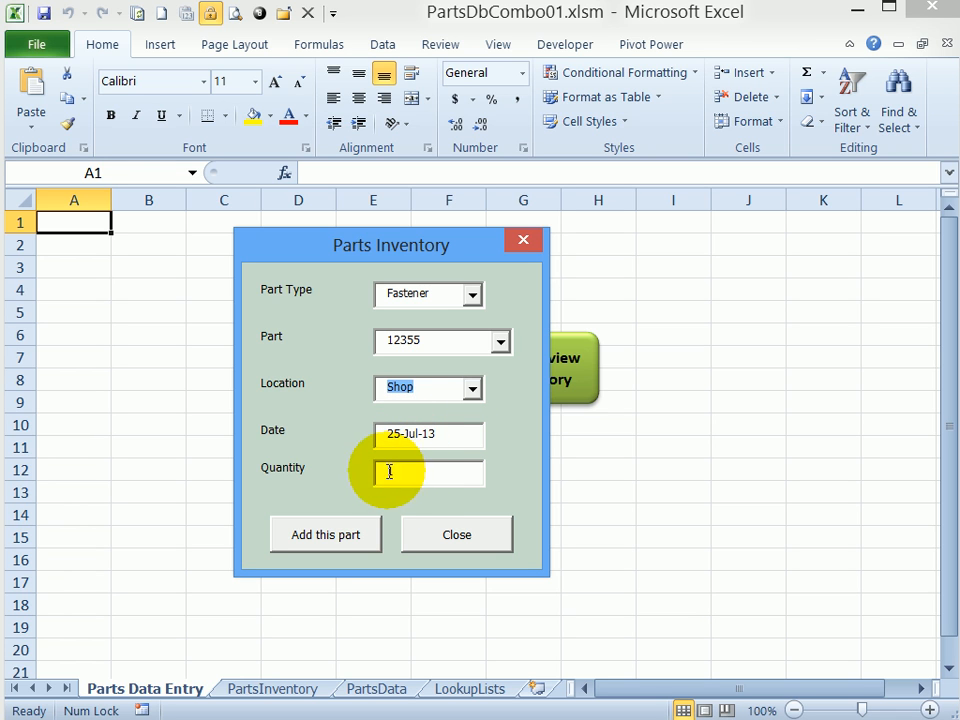
text(100)
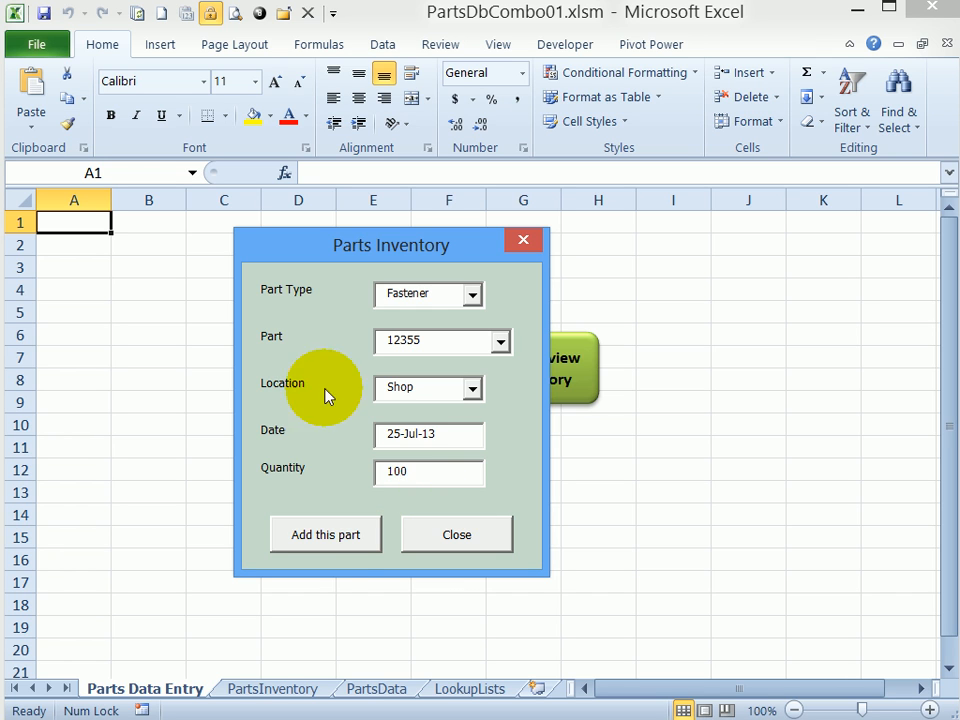
click(324, 534)
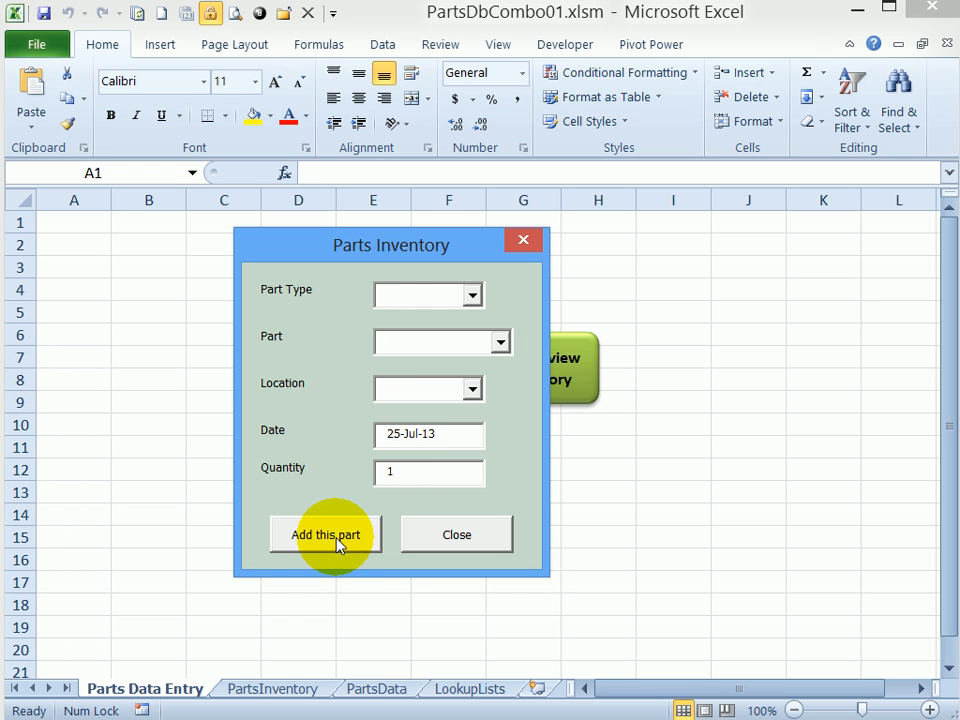
- Check the new 12355 Shop record in the PartsData table, then view the PartsInventory pivot
click(415, 294)
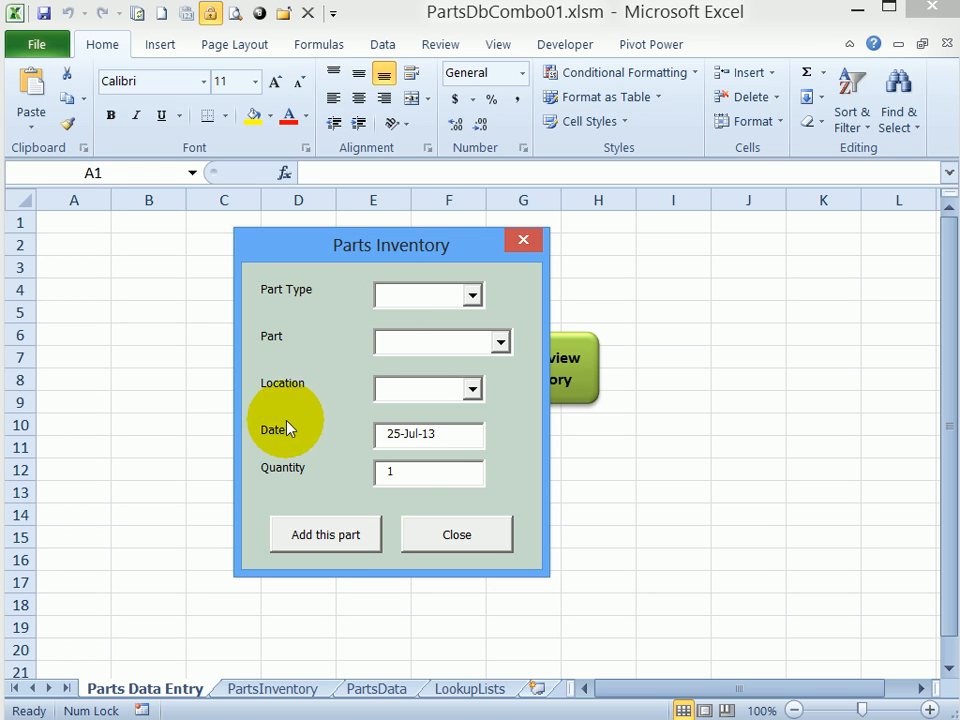
click(456, 534)
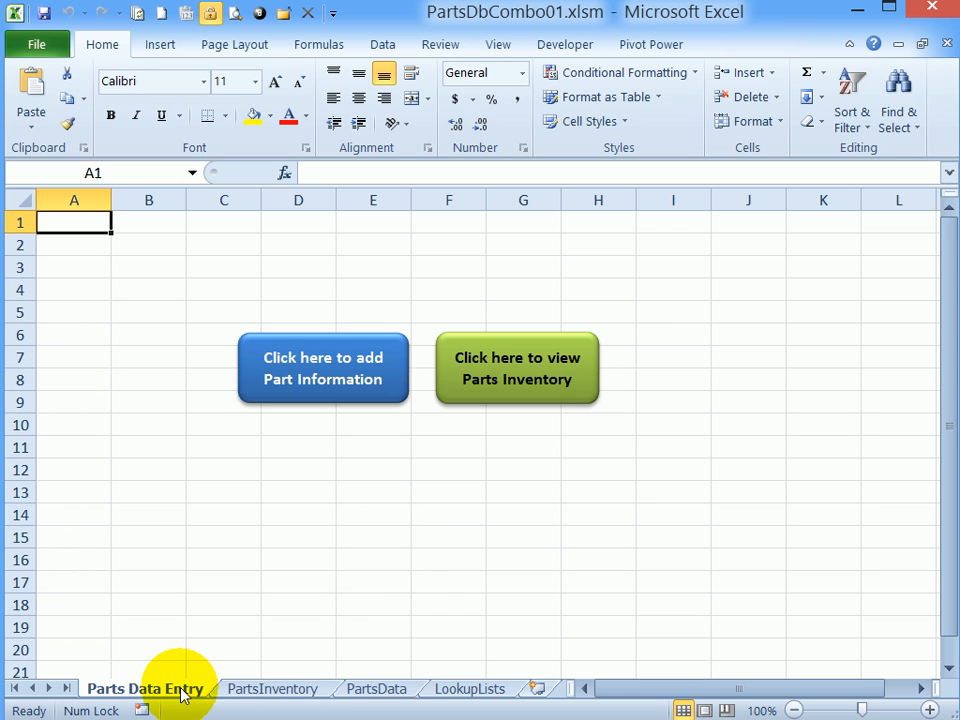
click(377, 688)
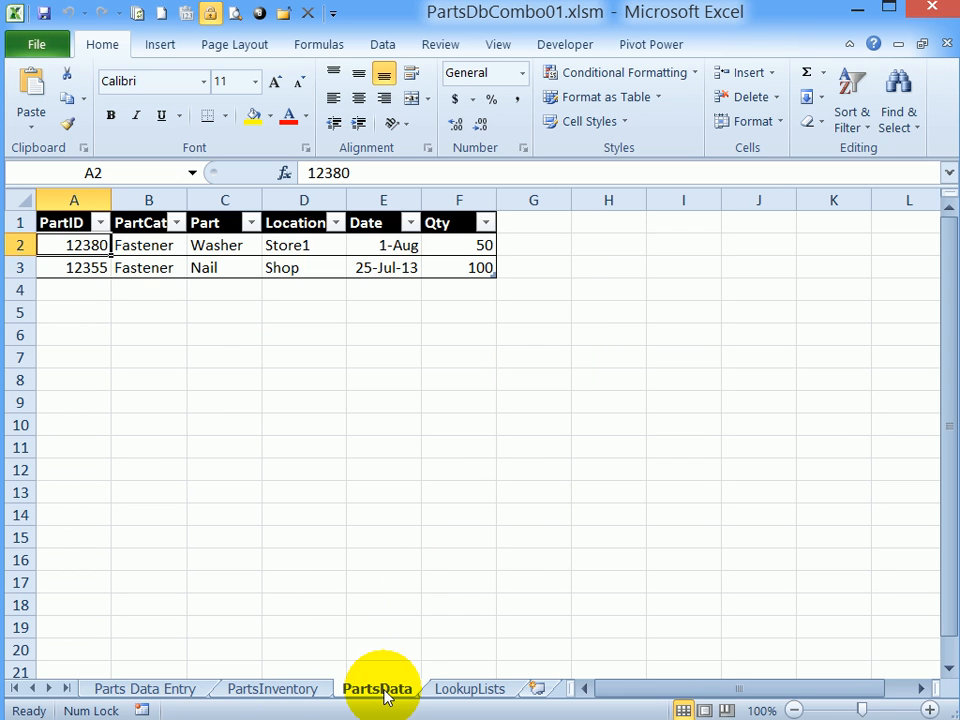
click(377, 688)
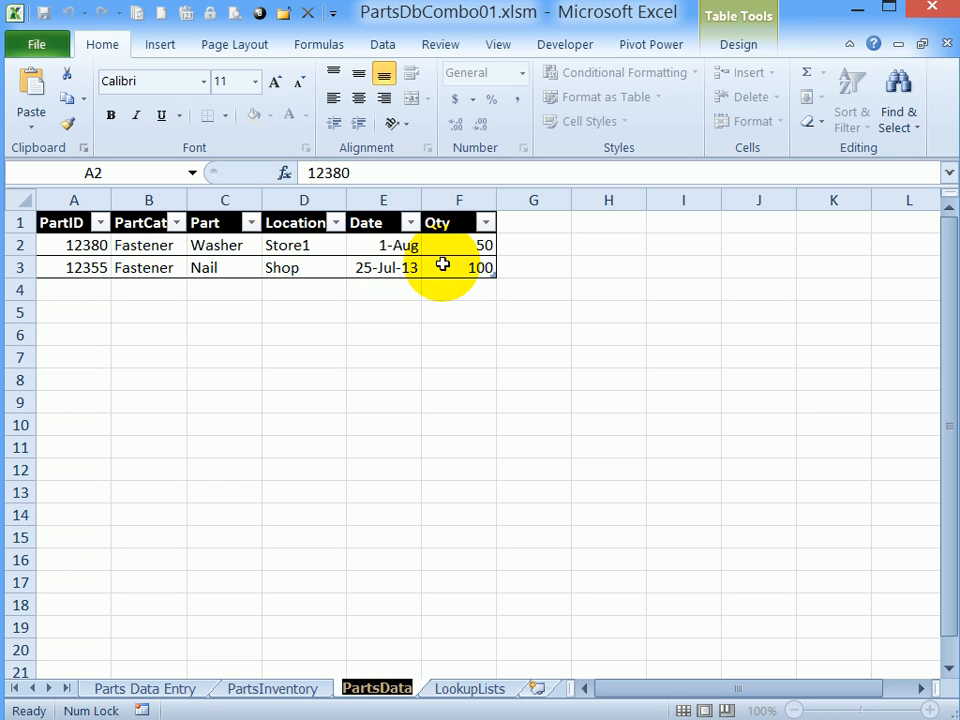
click(144, 688)
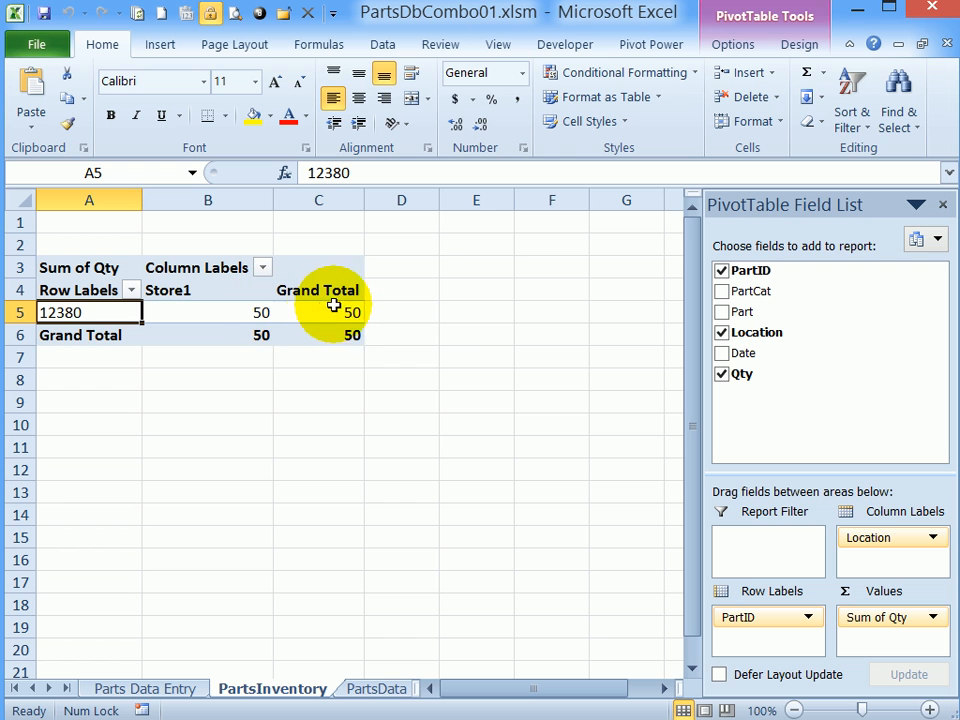
mouse_move(165, 695)
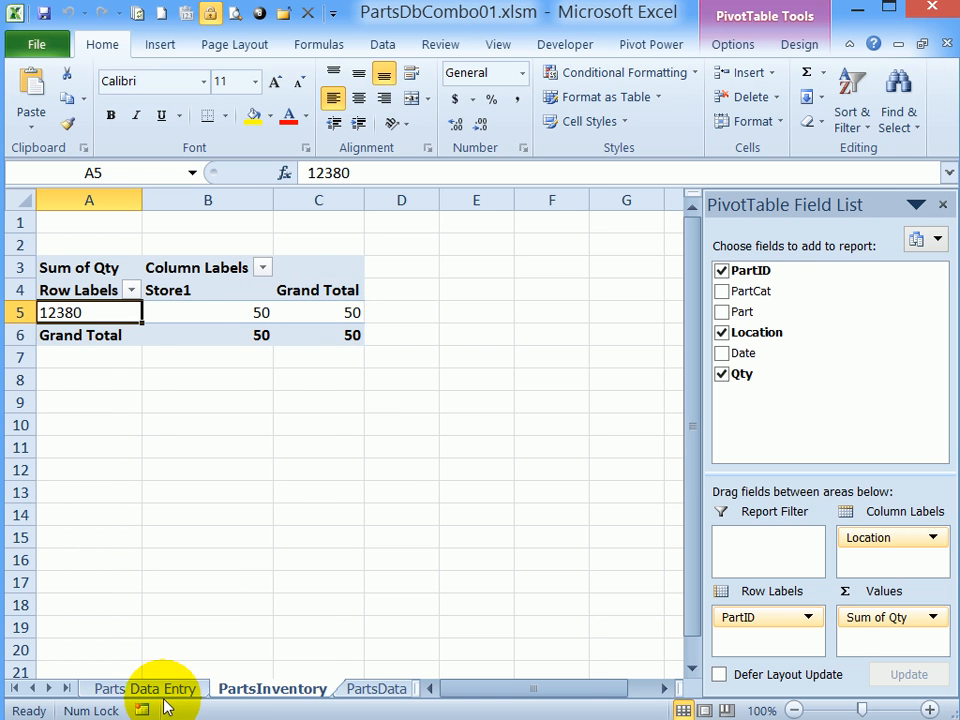
- Refresh the pivot from Parts Data Entry so it shows 12380 and 12355, totalling 150
click(144, 688)
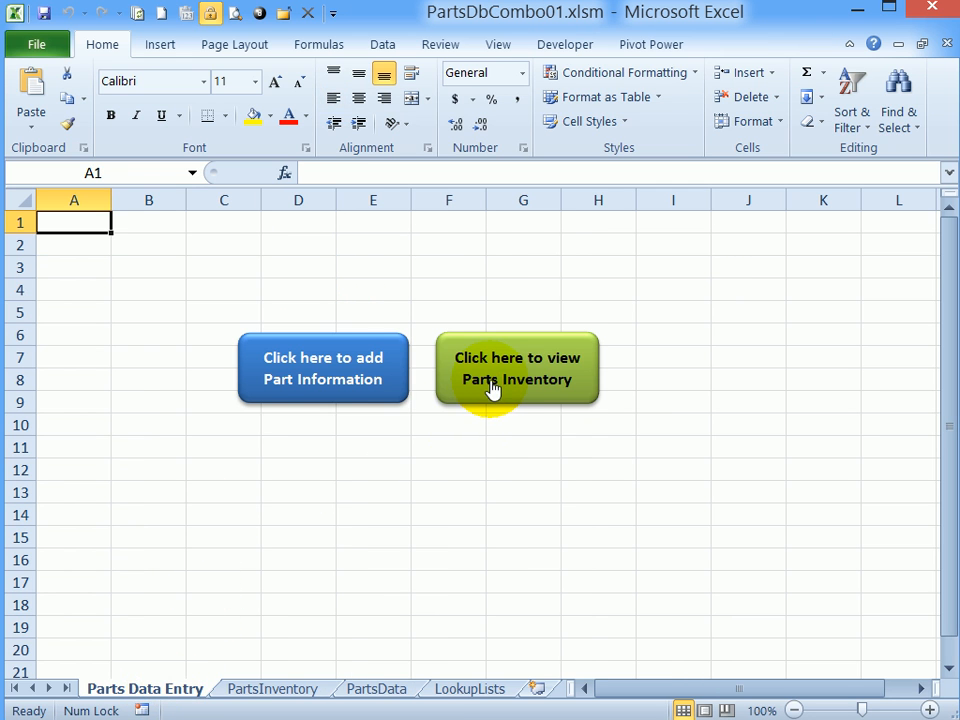
click(517, 368)
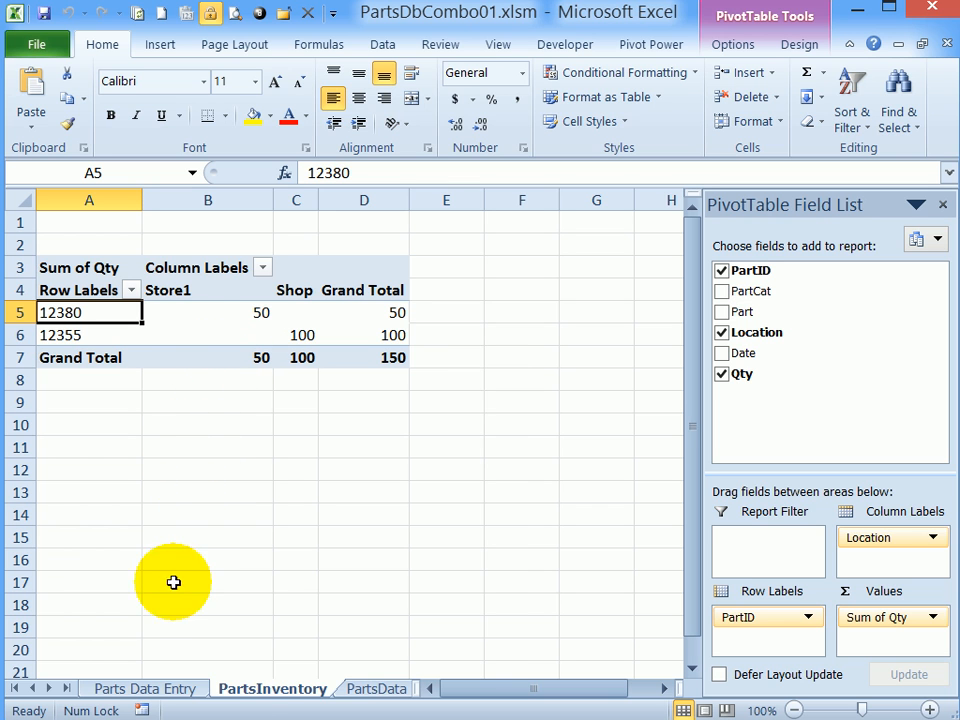
mouse_move(177, 328)
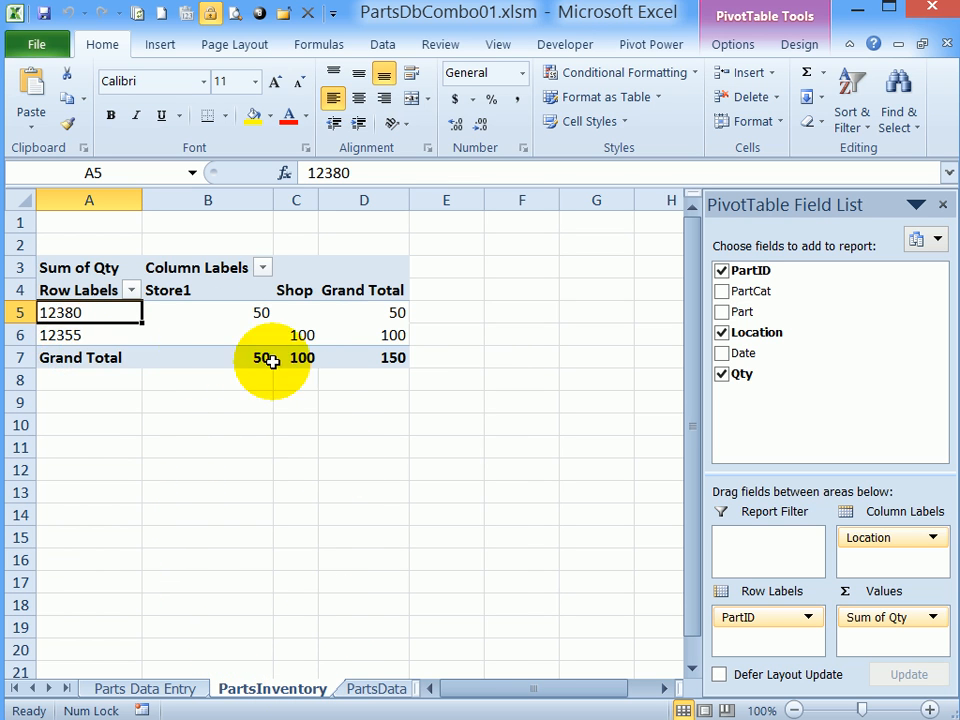
mouse_move(375, 357)
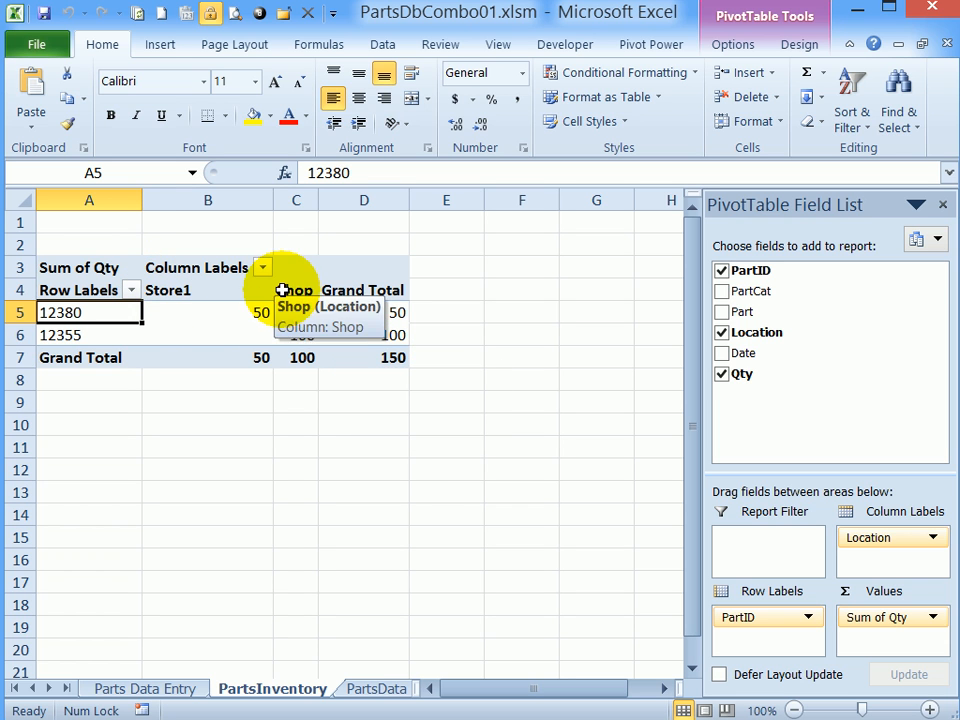
- Review the part, location and category lists on LookupLists, then return to Parts Data Entry
click(144, 688)
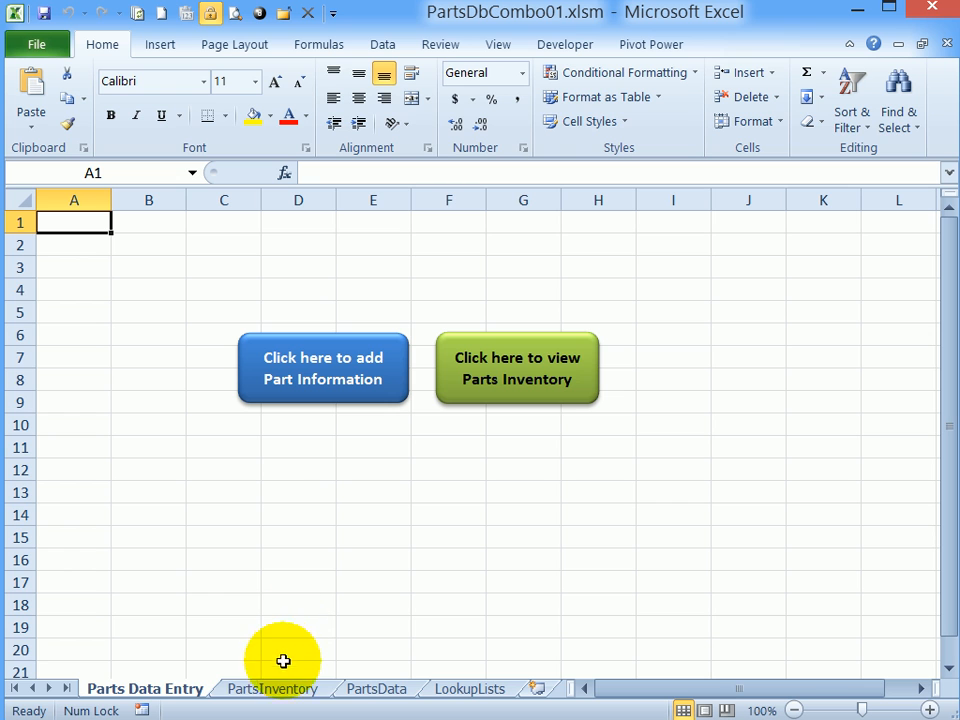
mouse_move(352, 697)
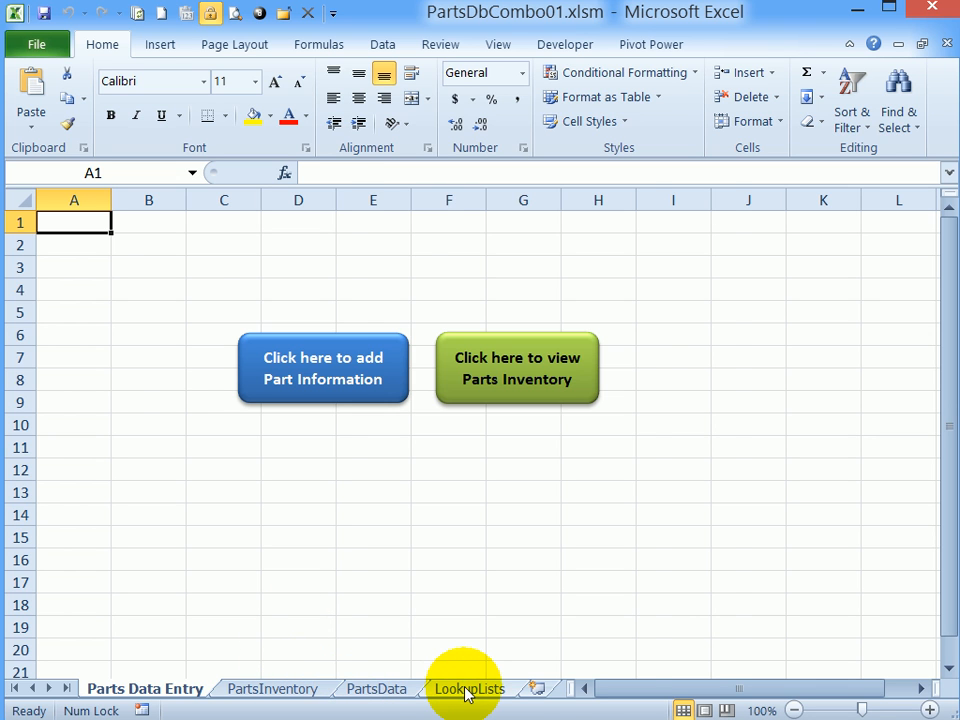
click(468, 688)
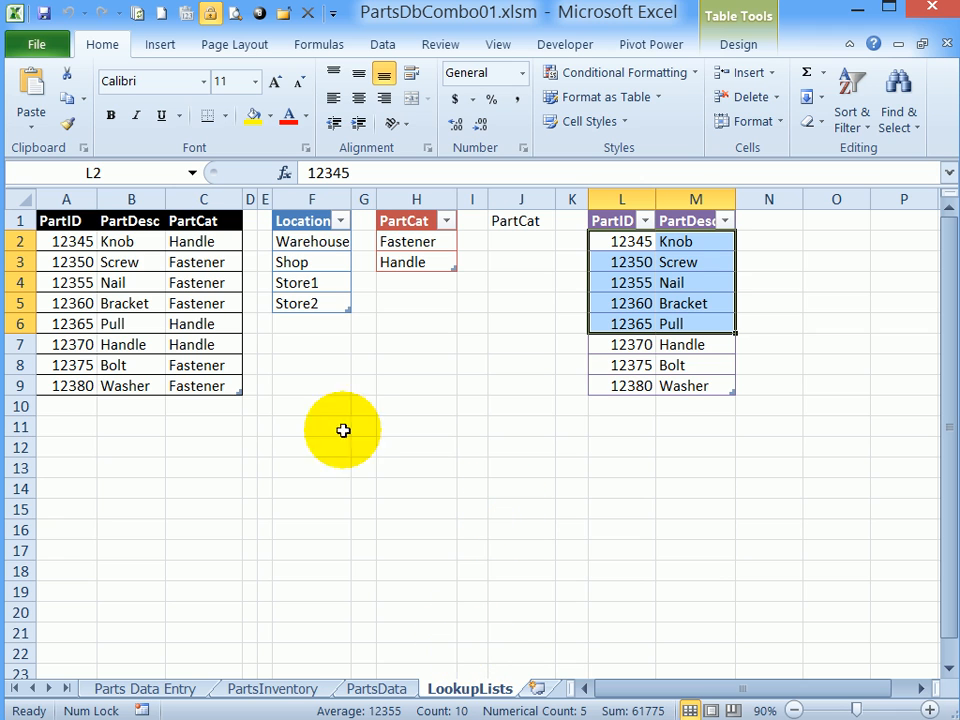
mouse_move(504, 579)
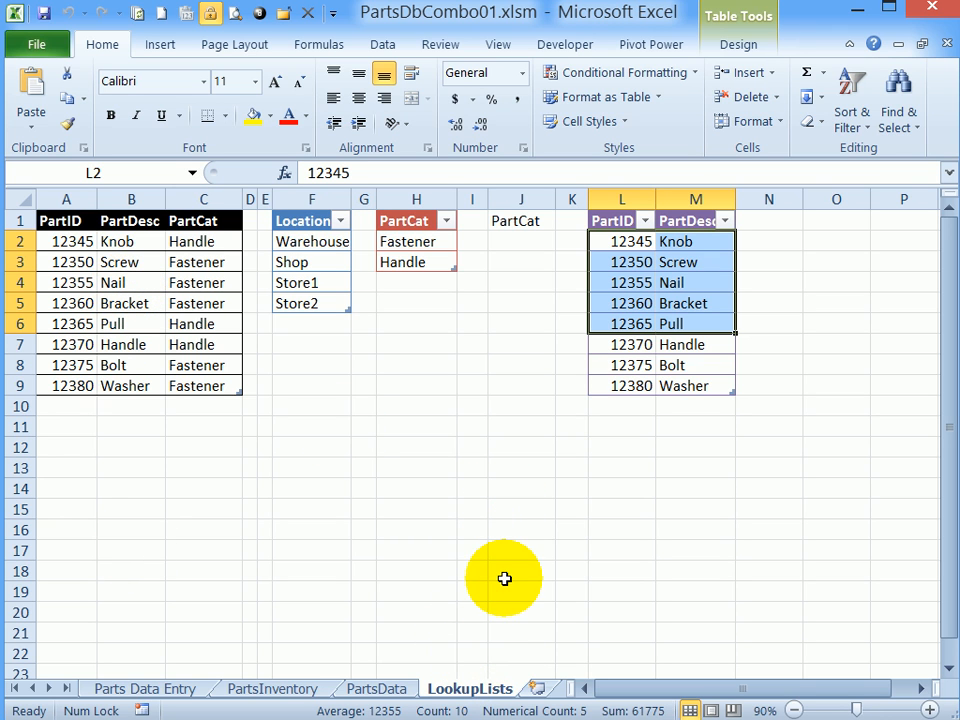
mouse_move(323, 335)
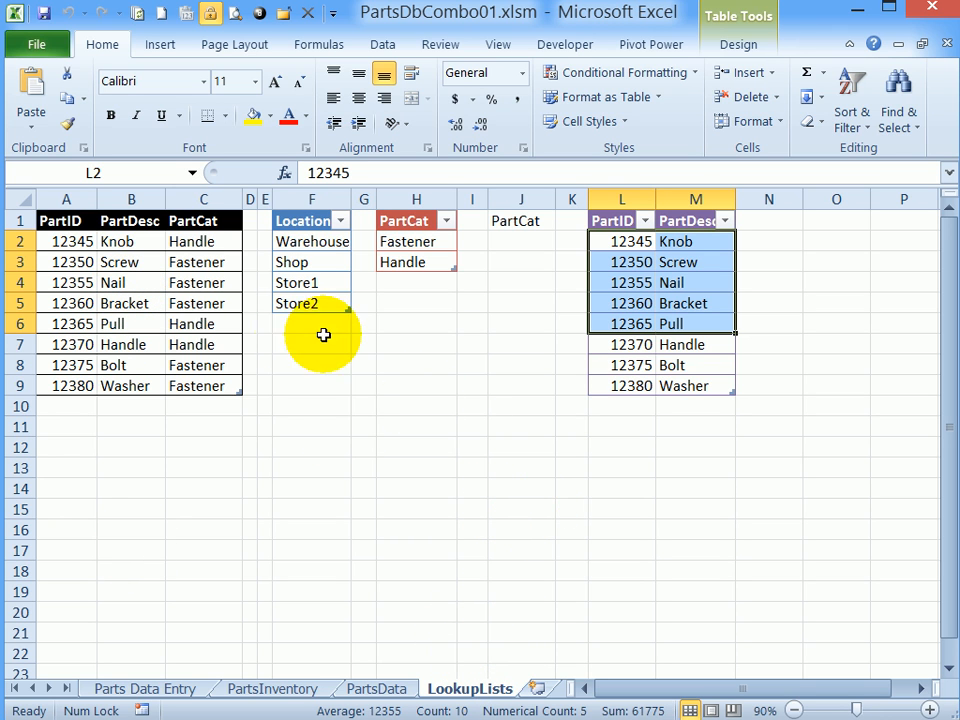
click(144, 688)
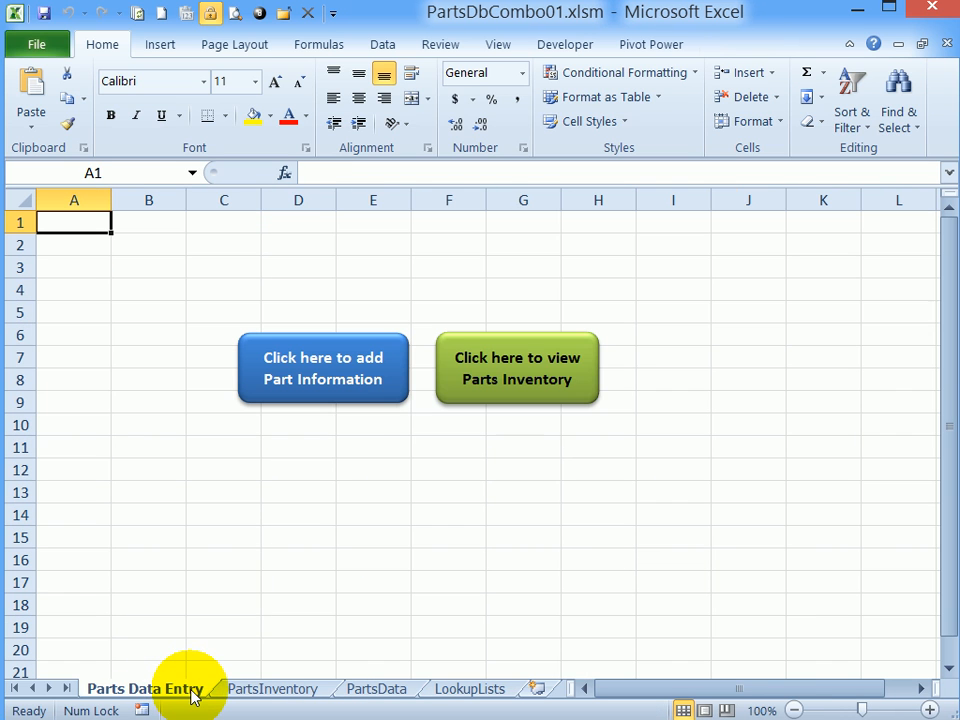
mouse_move(260, 524)
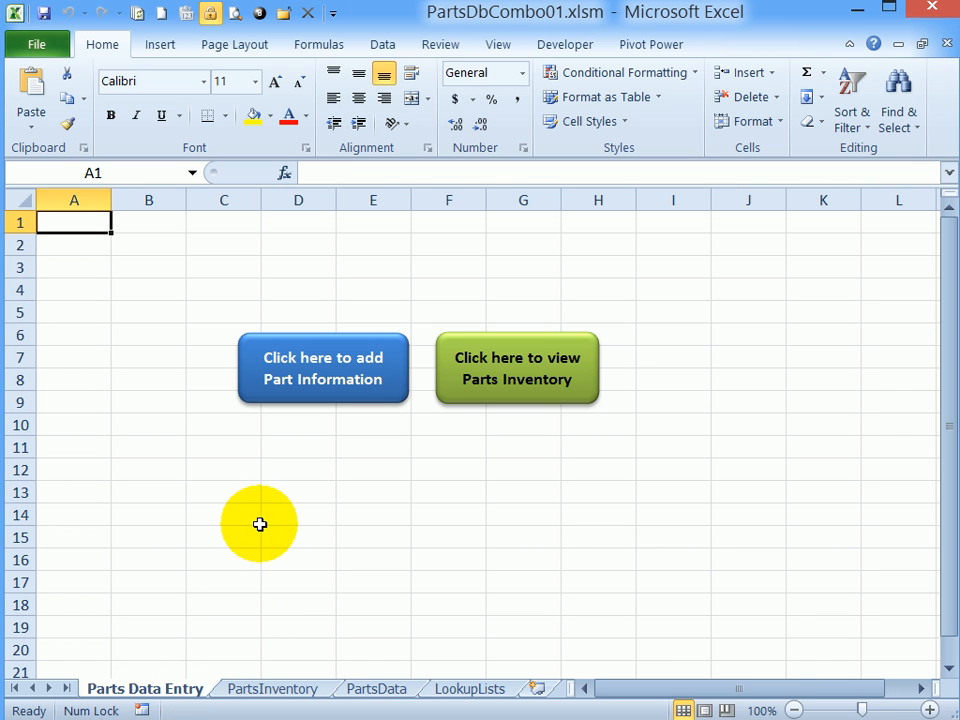
mouse_move(531, 412)
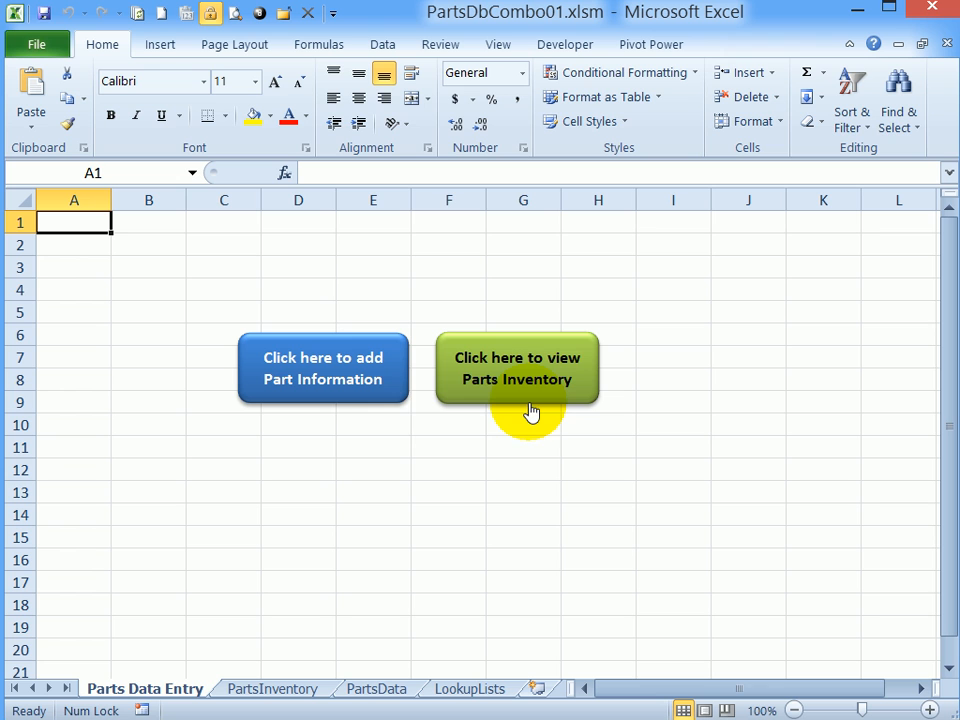
mouse_move(397, 407)
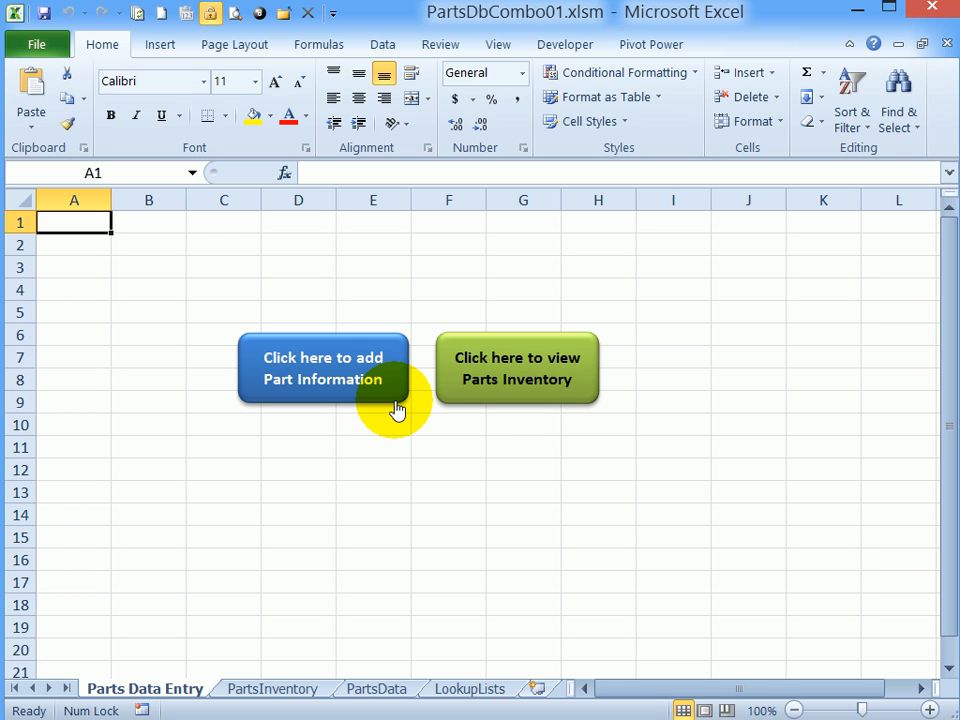